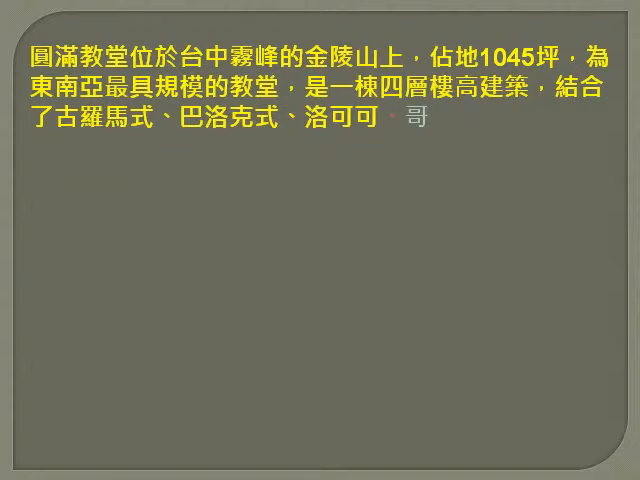
- Let the typewriter animation reveal the church's Gothic architectural description on the first slide
text(哥德式建築特色的)
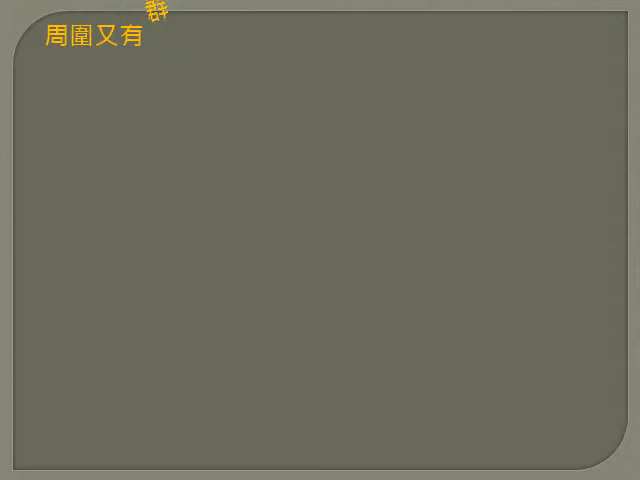
- Reveal the text about surrounding mountains, fresh air and filming, then advance to the photo collage
text(群山圍繞著)
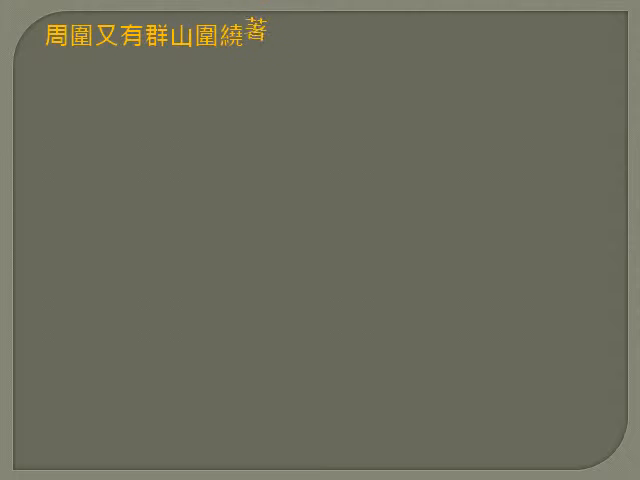
text(，再加上空氣)
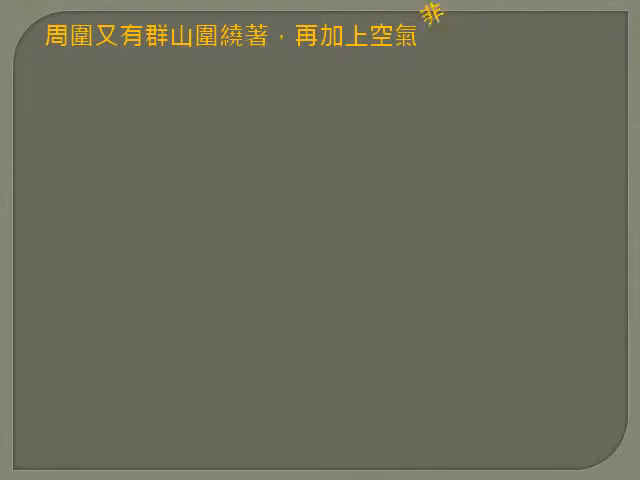
text(非常清新，如此的)
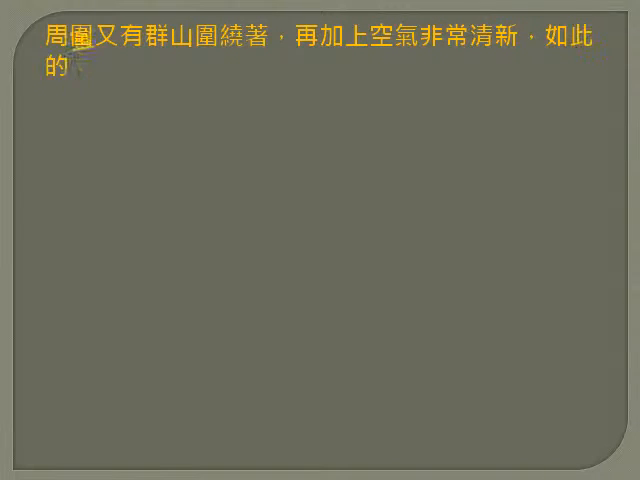
text(宜情宜景，因而成為知名電視偶像劇敗犬女)
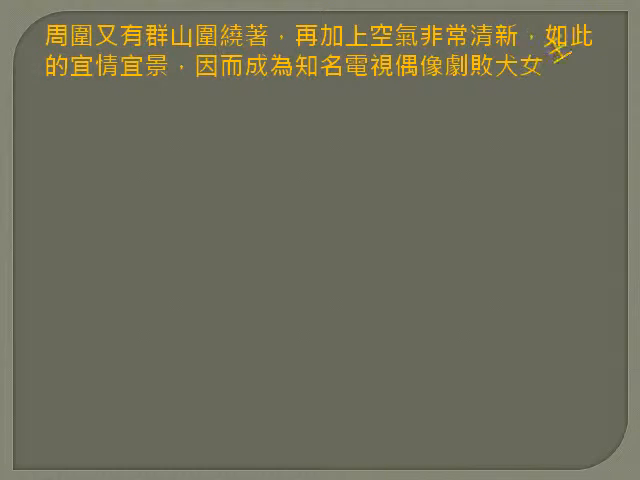
text(王取景拍攝的最佳場地)
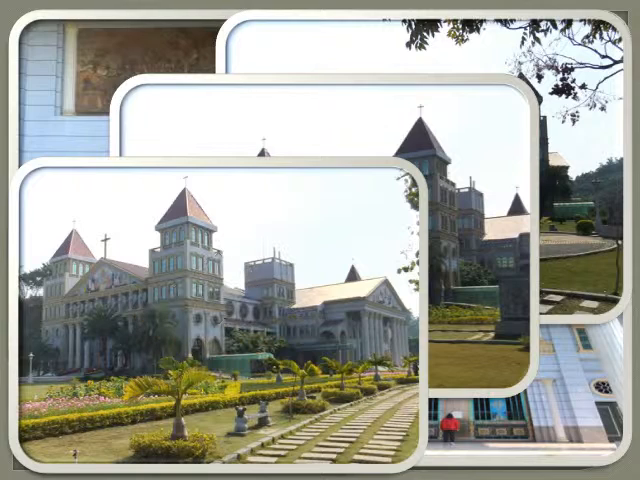
key(Right)
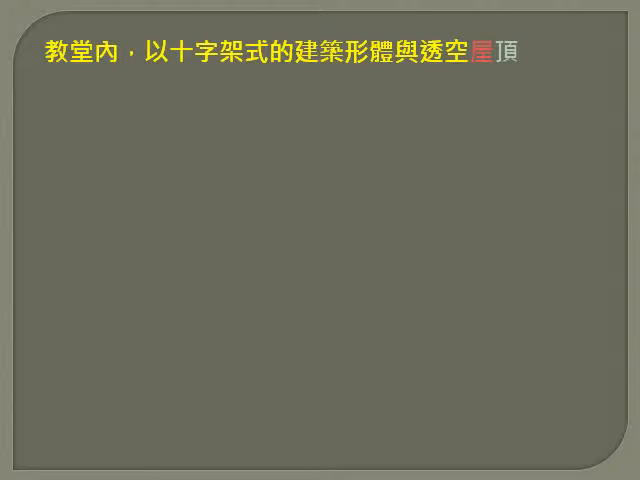
- Reveal the interior text about the roof's cross of light projected into the hall and the sculpted Jesus
text(屋頂的巨大十字光影倒)
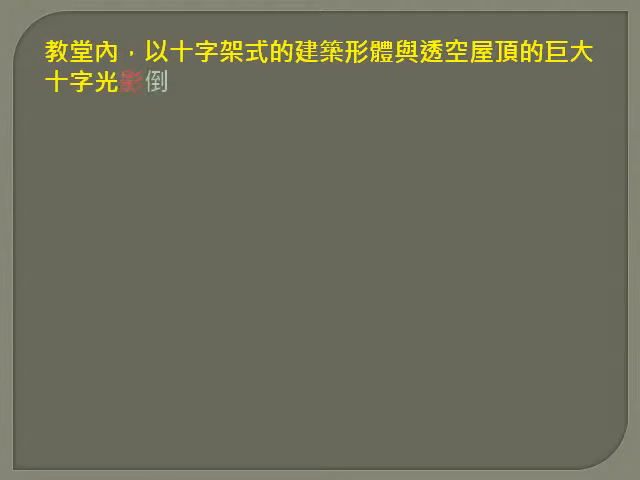
text(影倒映射入大廳。)
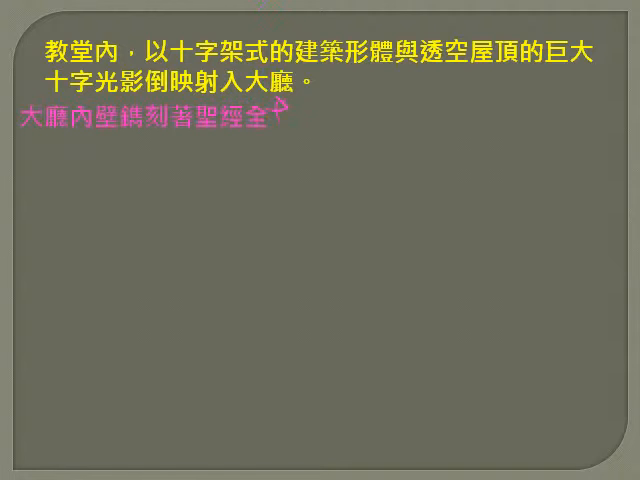
text(全文，並恭塑了耶穌)
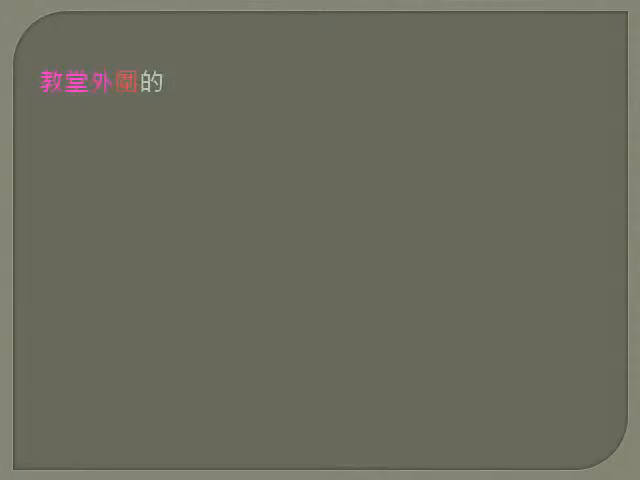
text(歐式花園有噴水池)
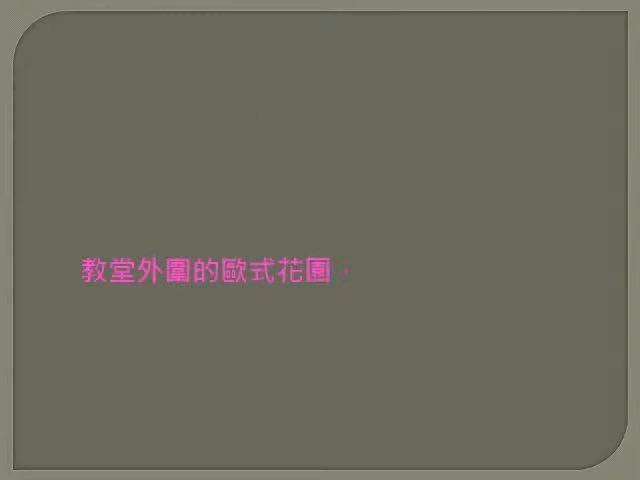
text(週圍的石雕，講刻了)
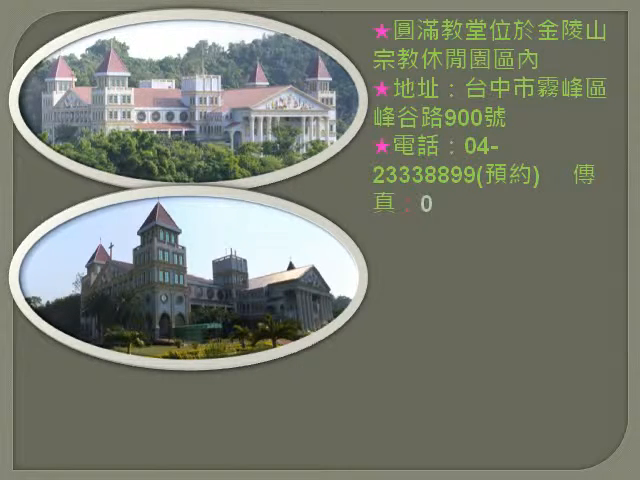
text(04-233389)
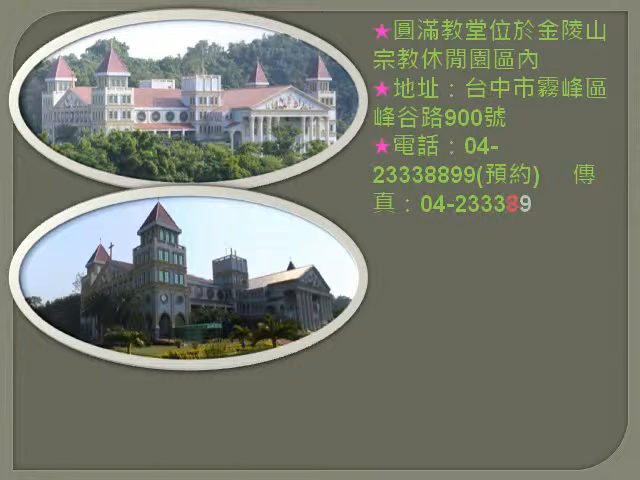